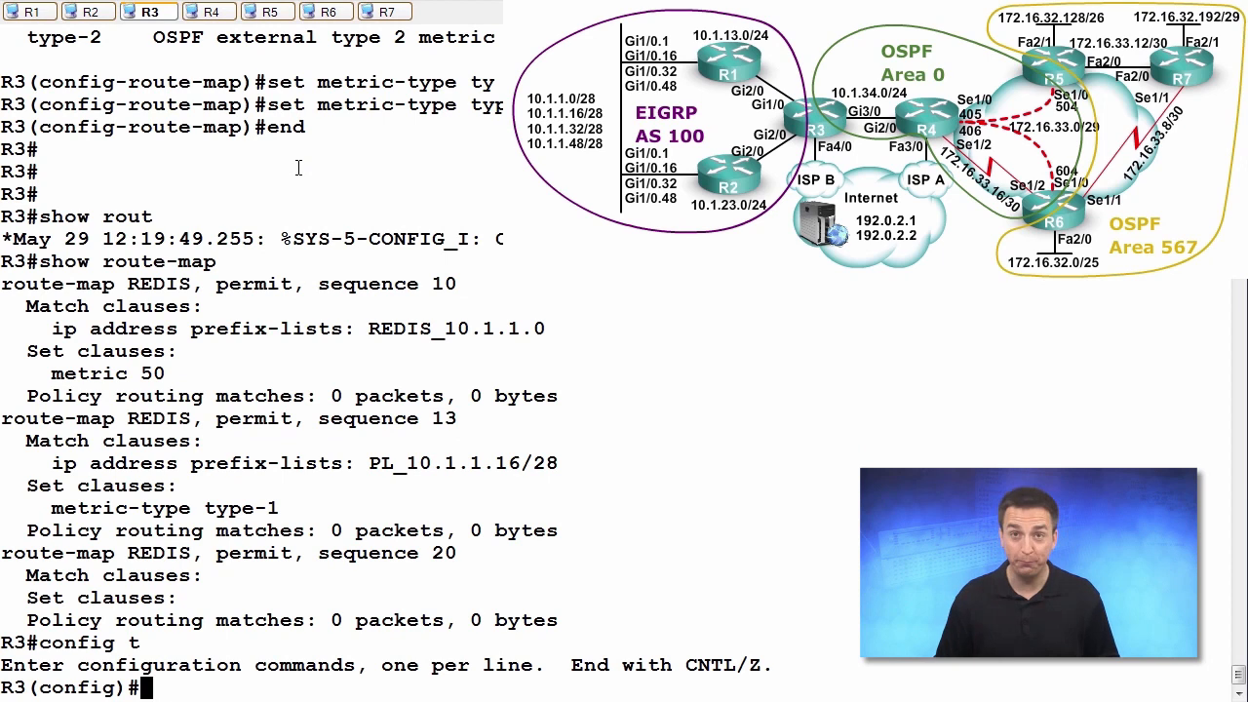
Draft 'access-list 1 permit 10.1.0.0 0.0.255.255' on R3 without entering it
text(ip)
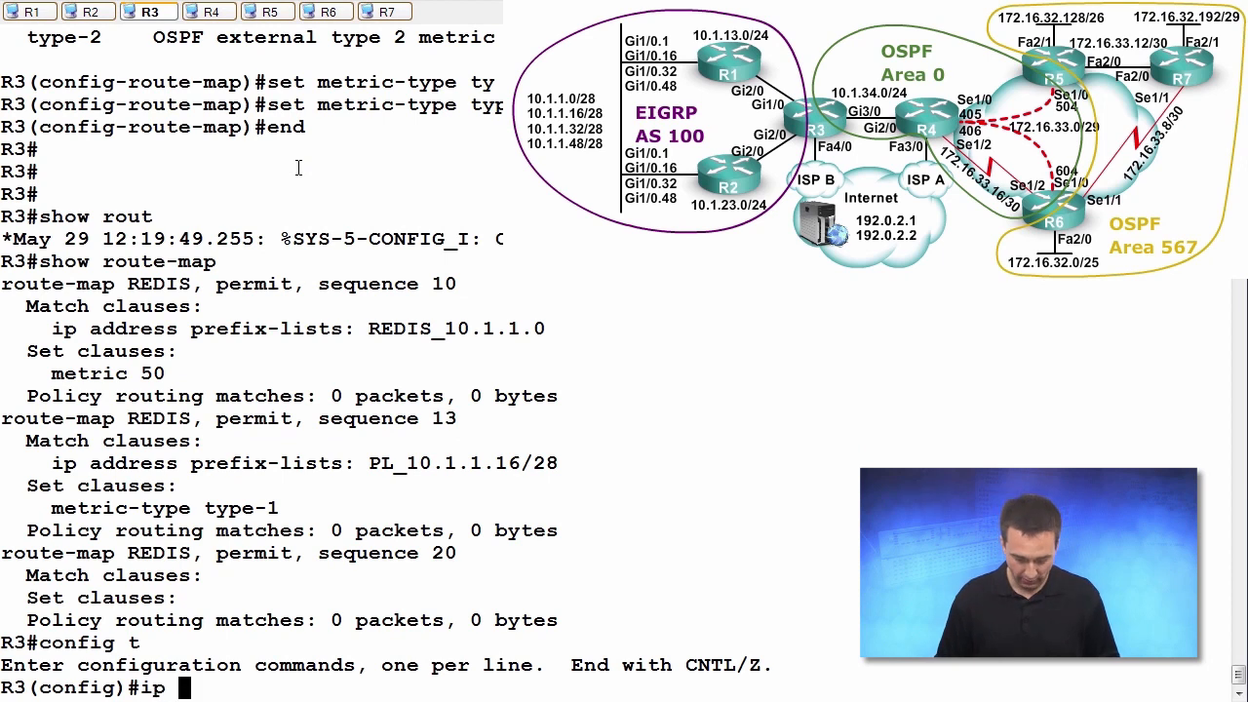
text(access-list 1 permit)
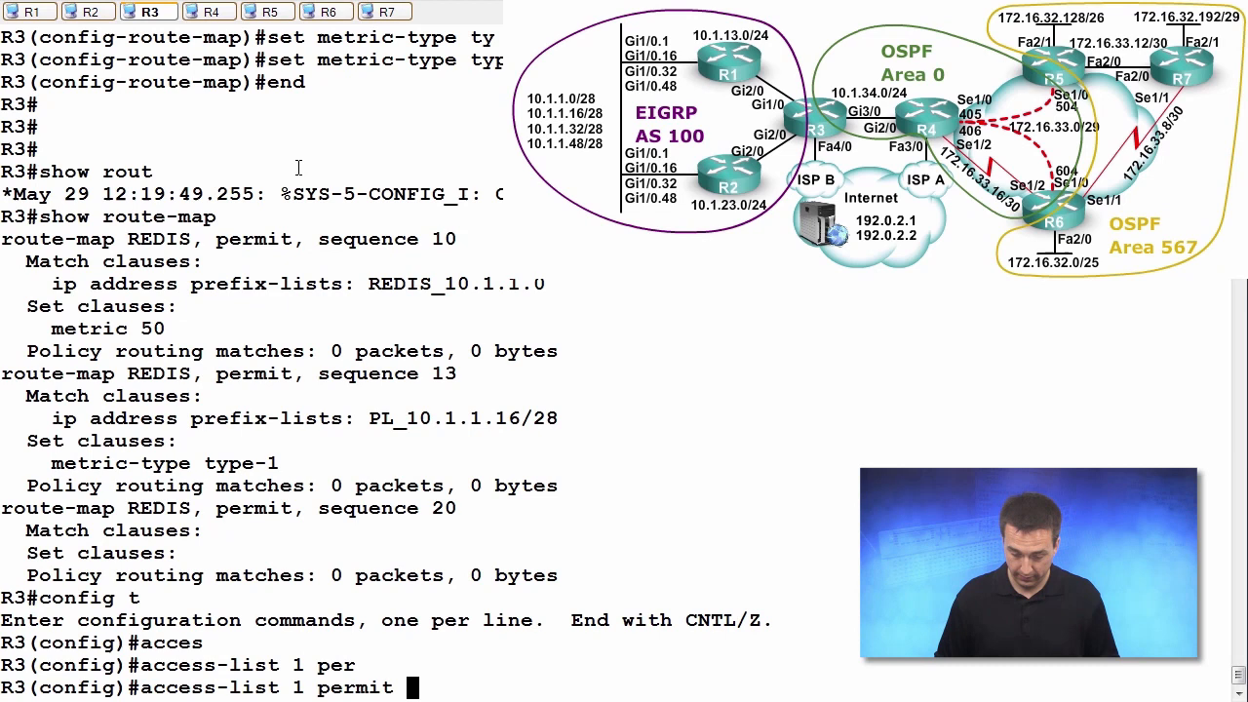
text(1)
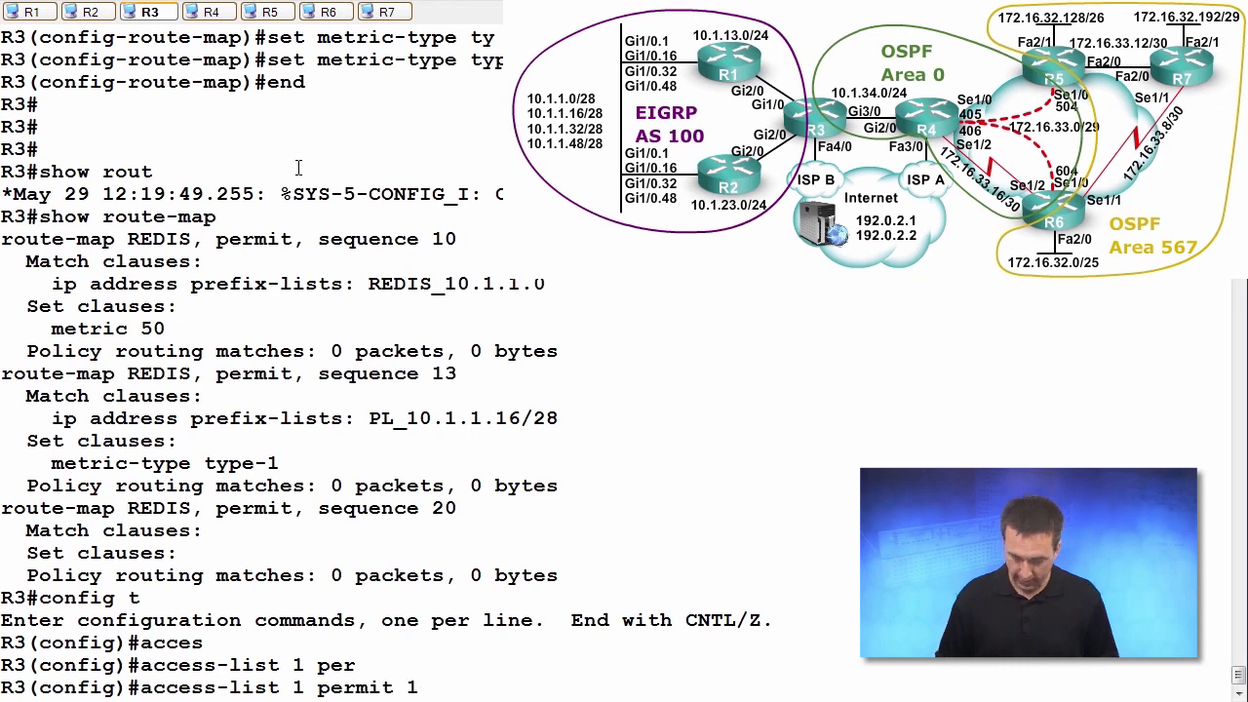
text(10.1.0.)
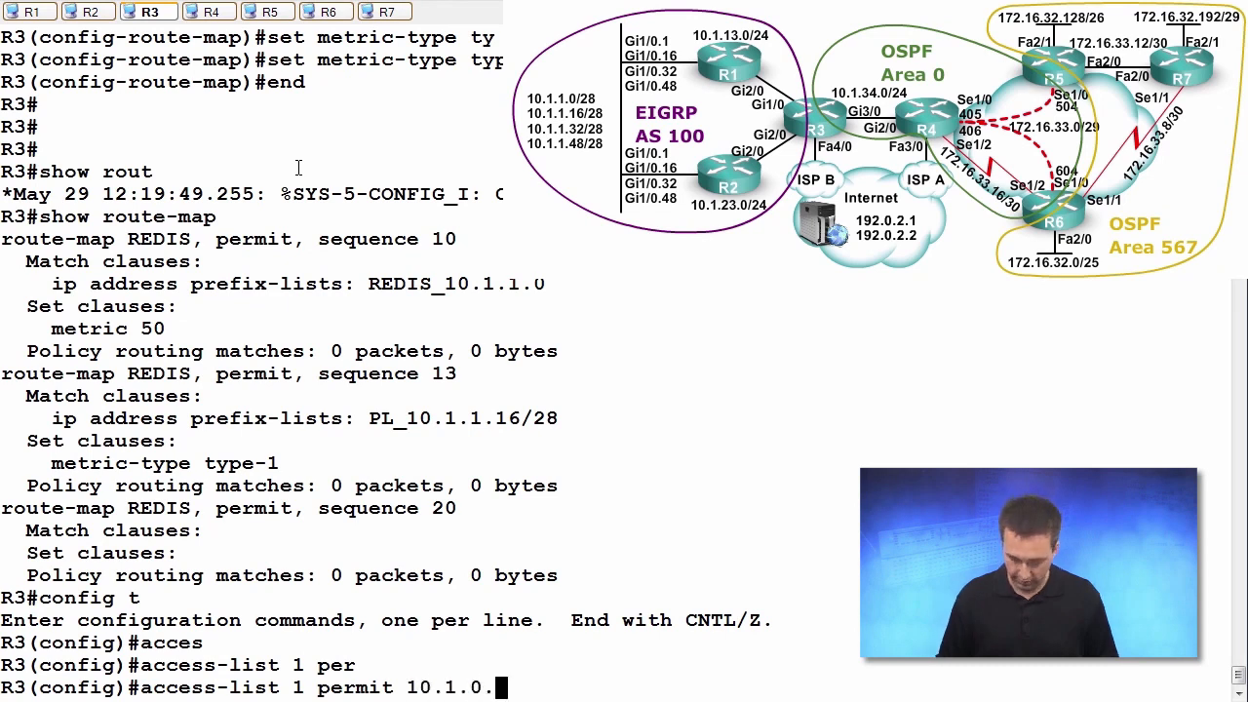
text(0.0.)
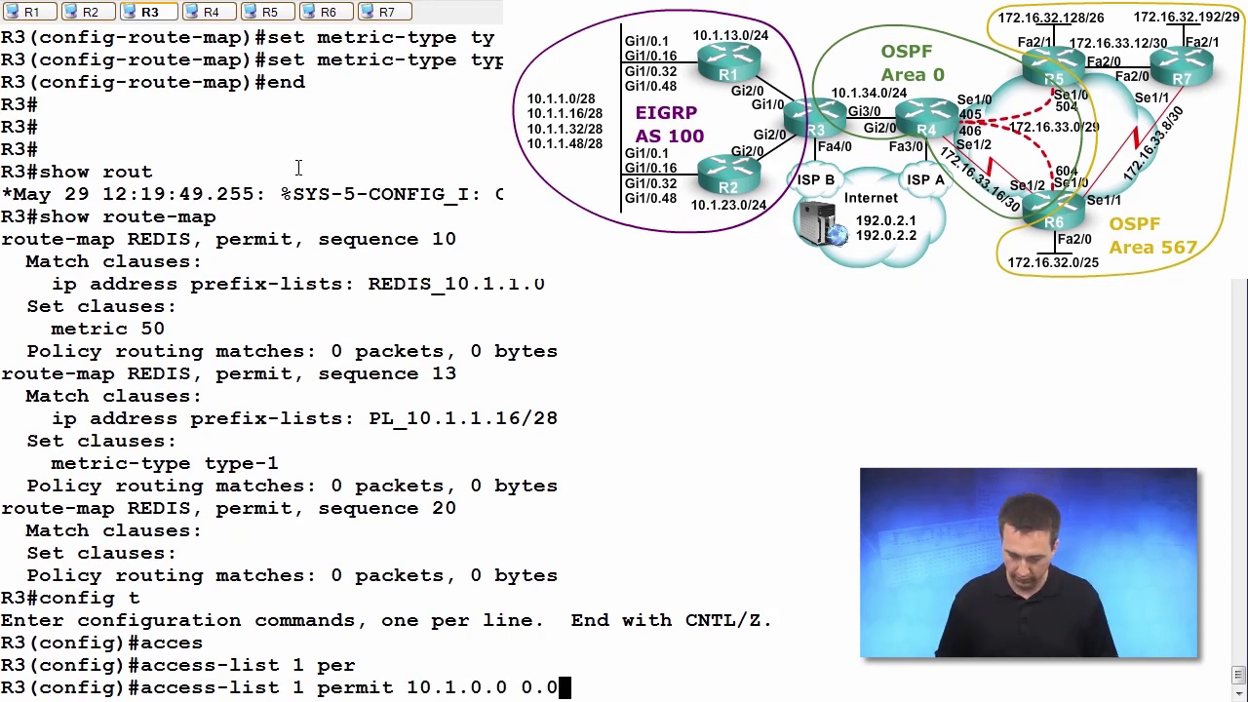
text(255.)
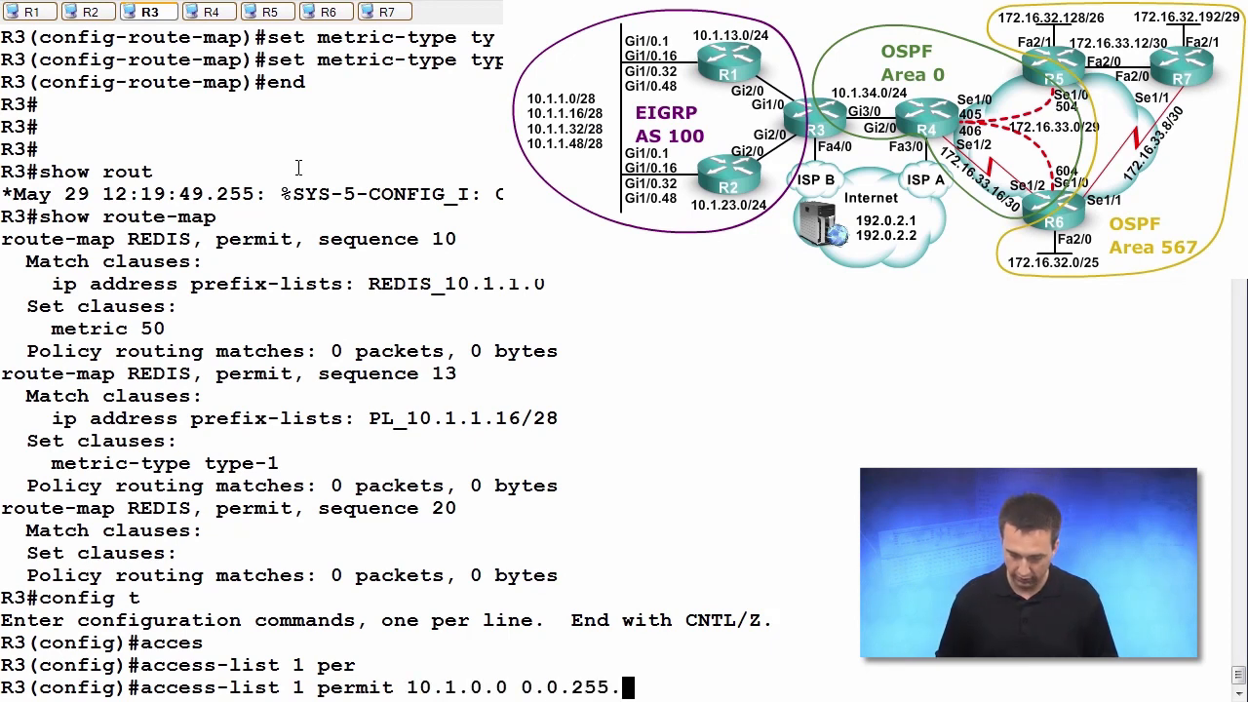
text(255)
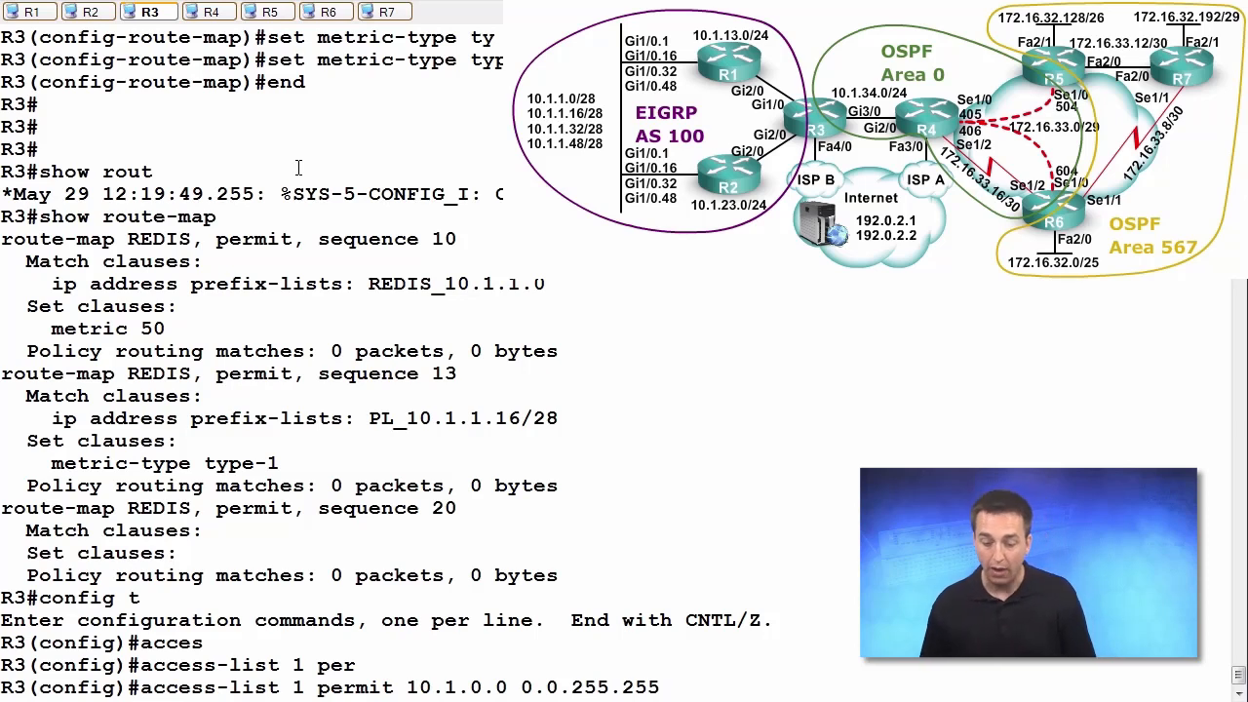
mouse_move(501, 92)
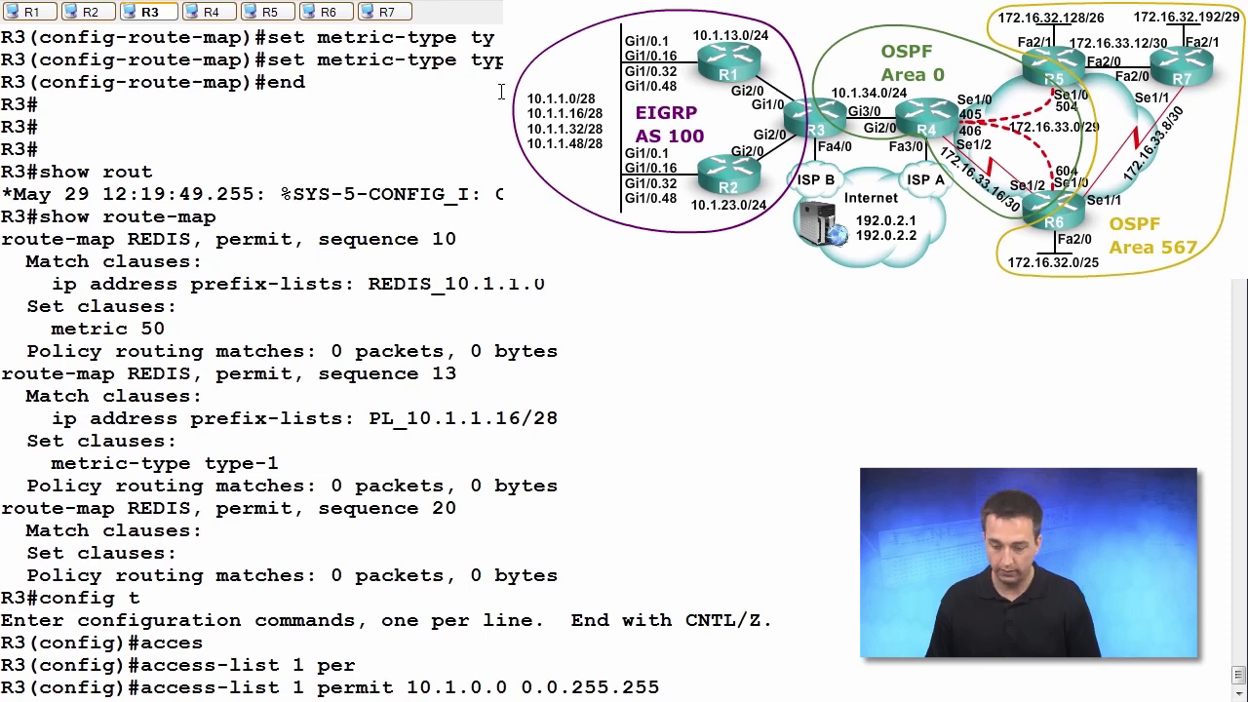
mouse_move(628, 110)
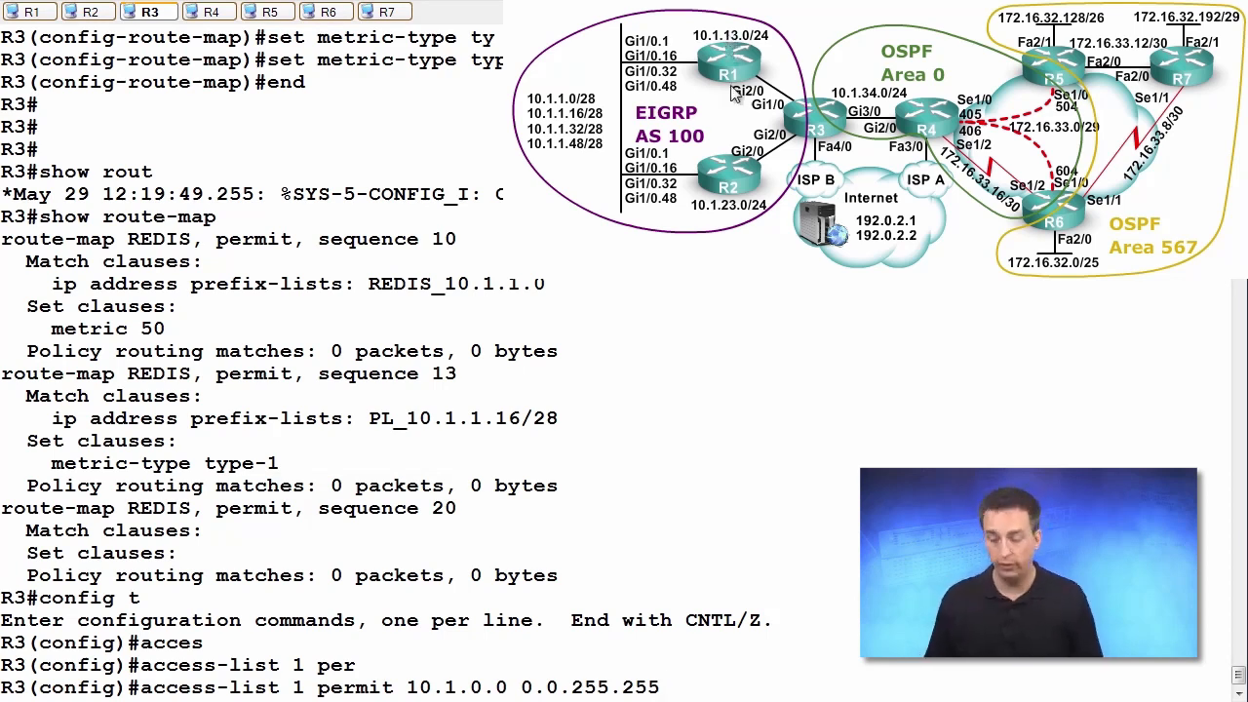
mouse_move(733, 216)
text(8)
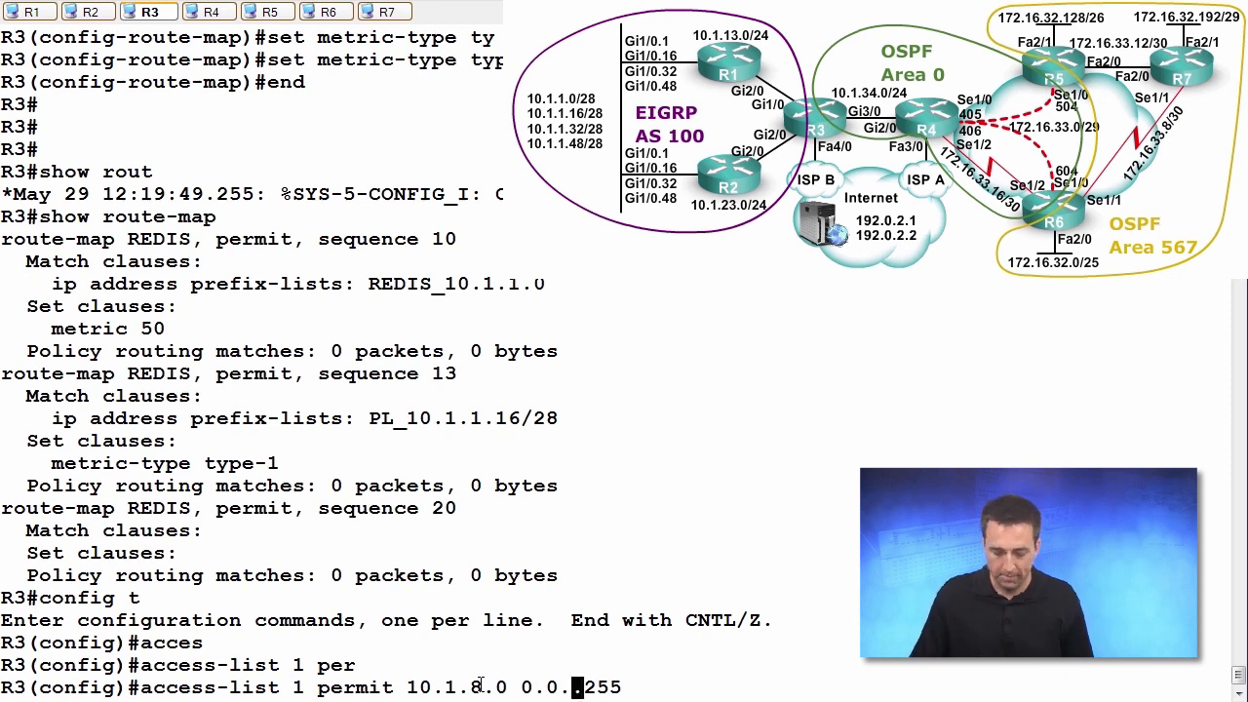
Revise the draft access-list address to 10.1.8.0 and wildcard toward 0.0.1
text(.)
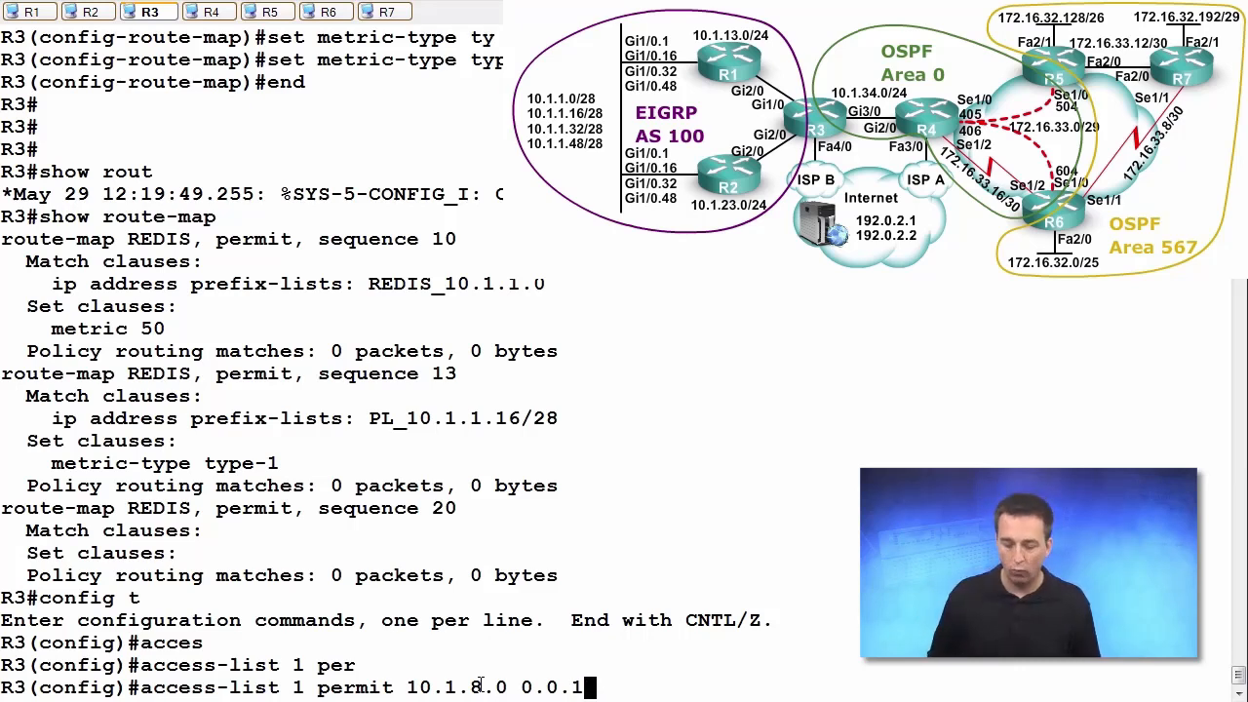
Enter access-list 1 permit lines for 10.1.13.0 and 10.1.23.0, wildcard 0.0.0.0
key(BackSpace)
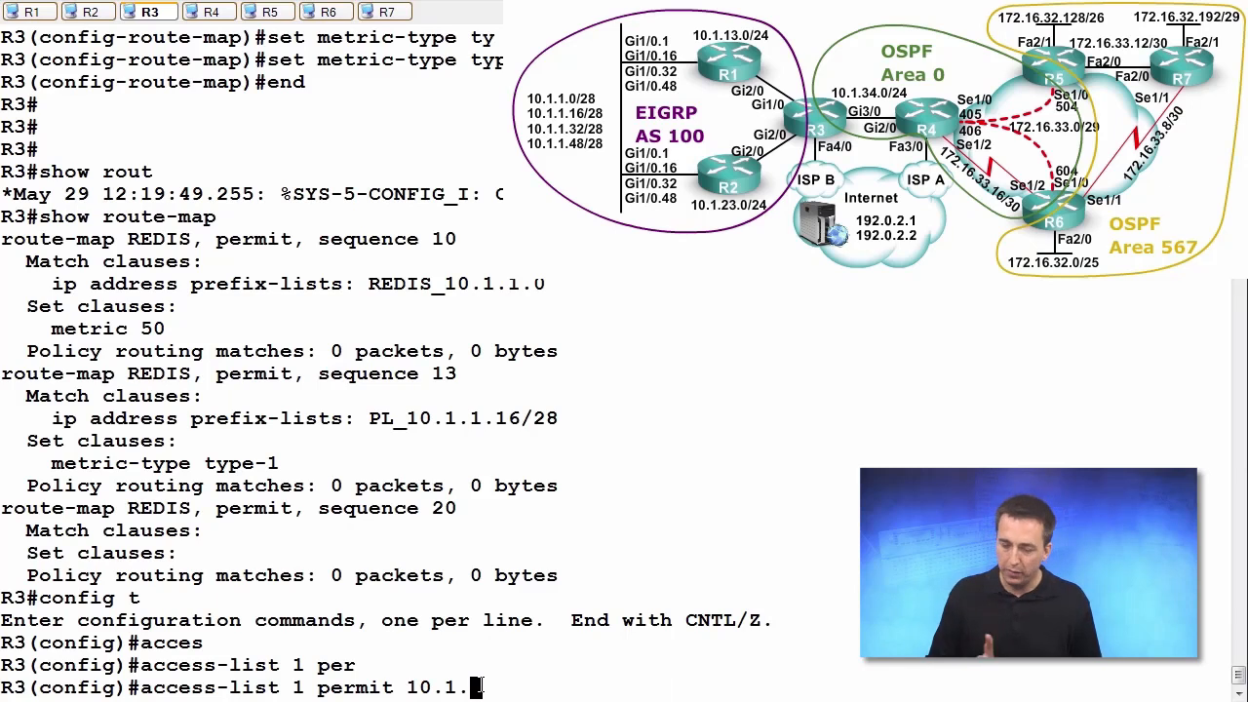
text(13.0 0.0.0.0)
text(access-list 1 permit 10.1.23.0 0.0.0.0)
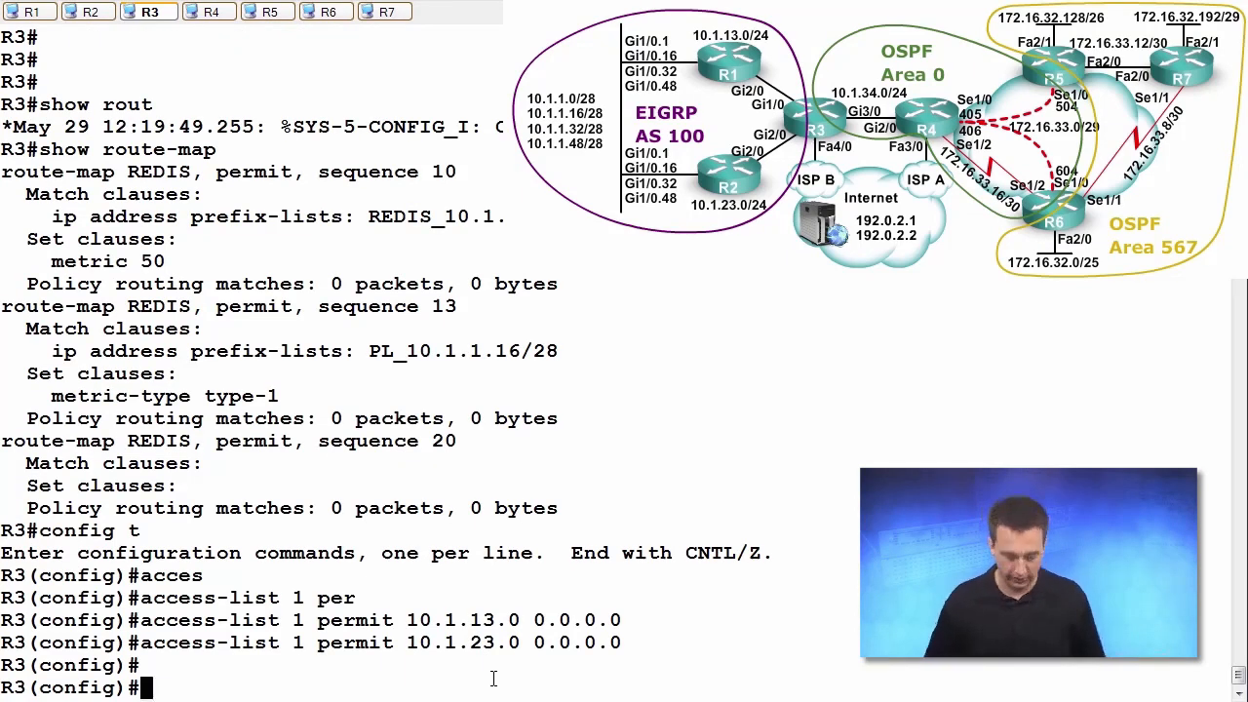
Add route-map REDIS deny 11 matching ip address 1 and show route-map
text(route-map)
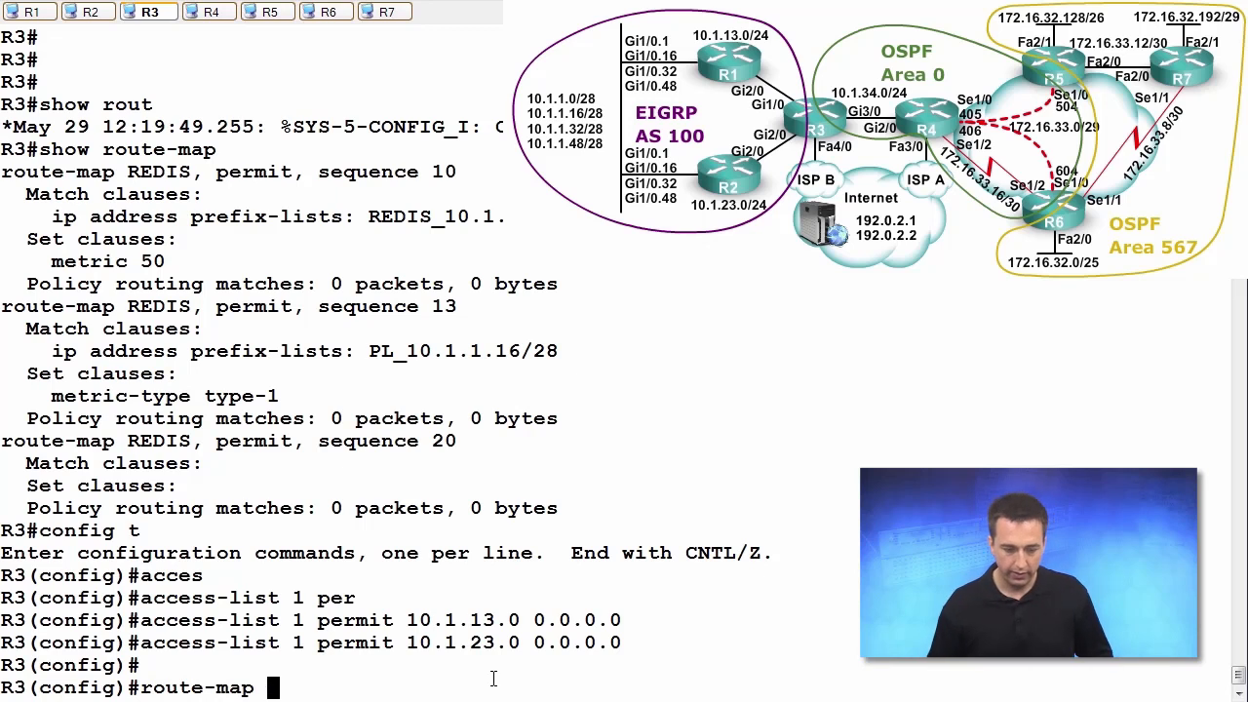
double_click(158, 171)
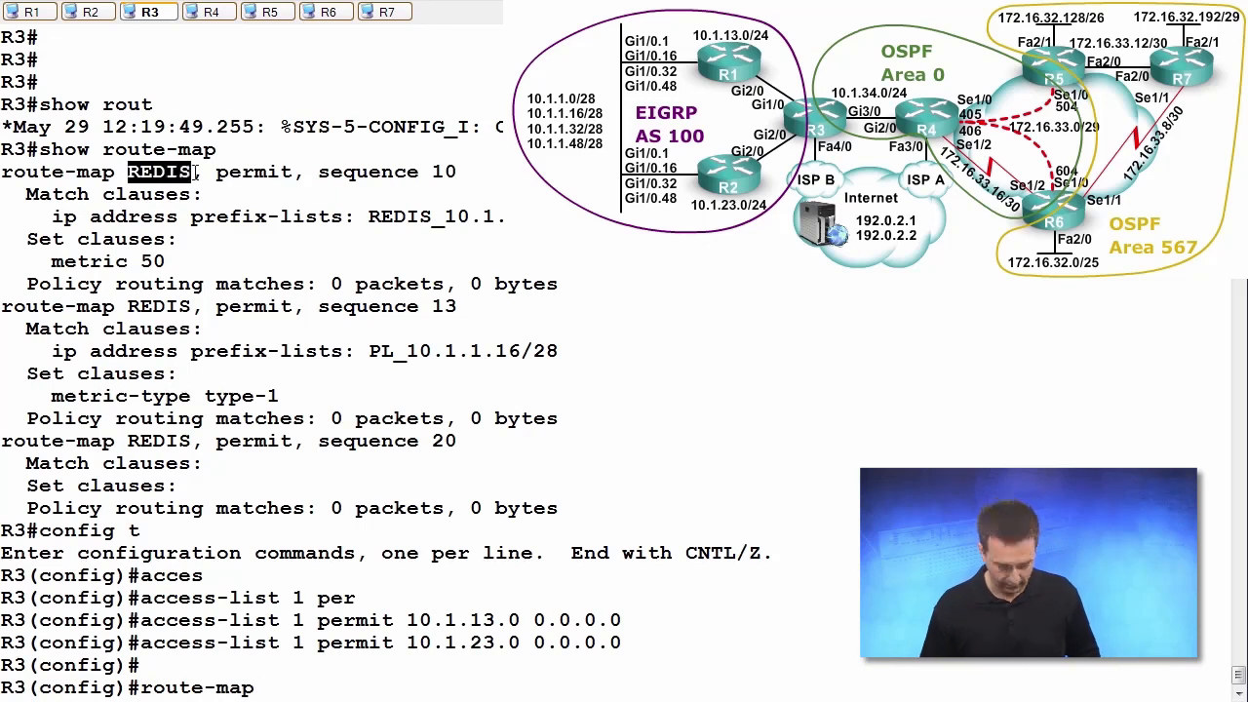
text(REDIS de)
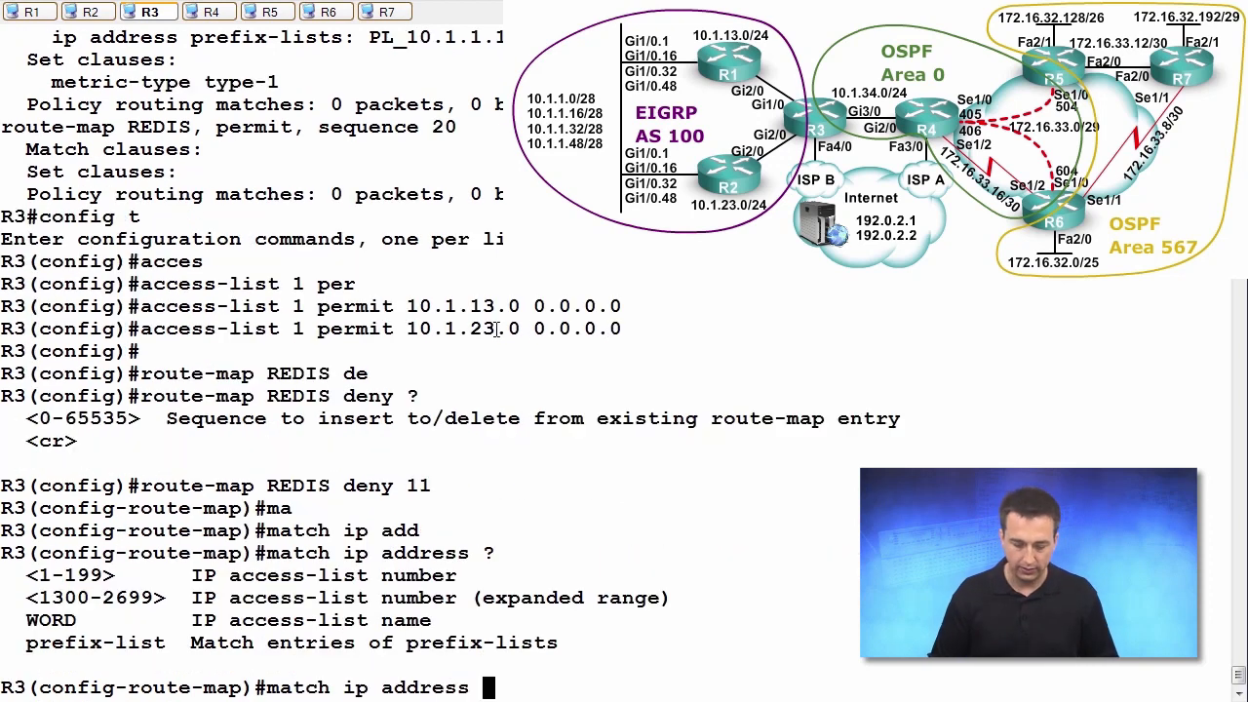
text(1)
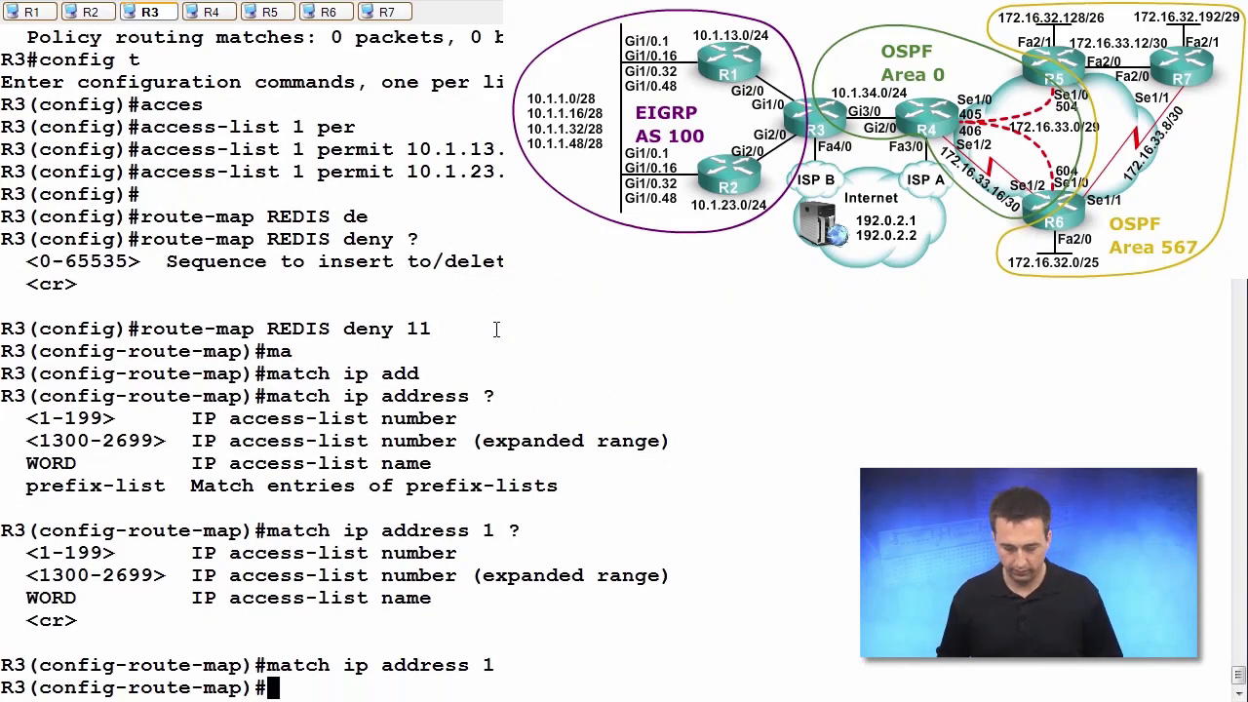
key(enter)
text(show route-map)
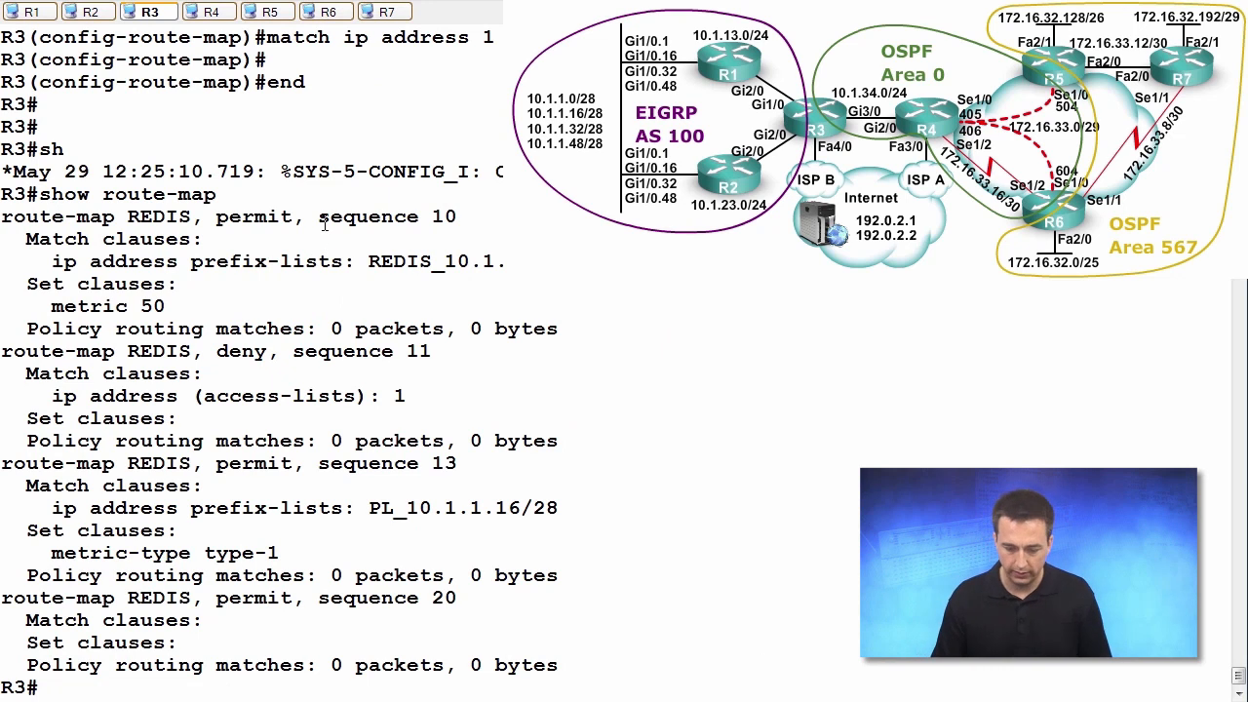
On R7, run show ip route to confirm 10.1.13.0/24 and 10.1.23.0/24 are gone
double_click(361, 351)
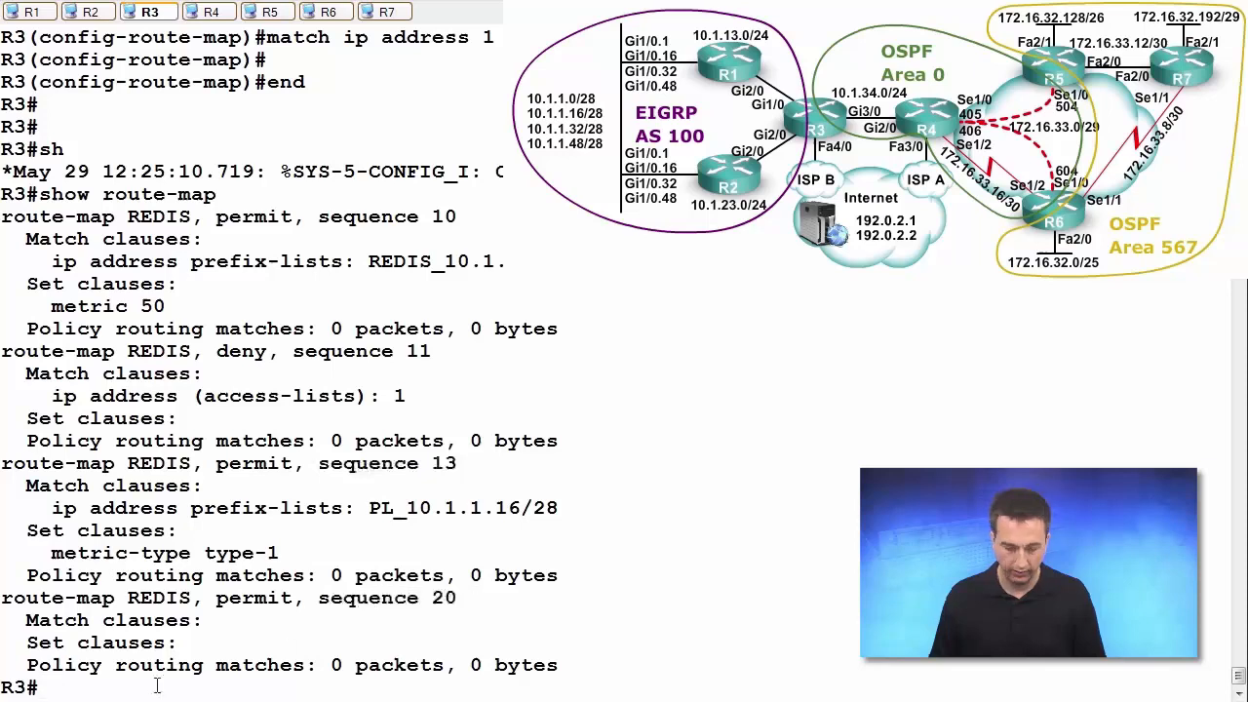
click(382, 10)
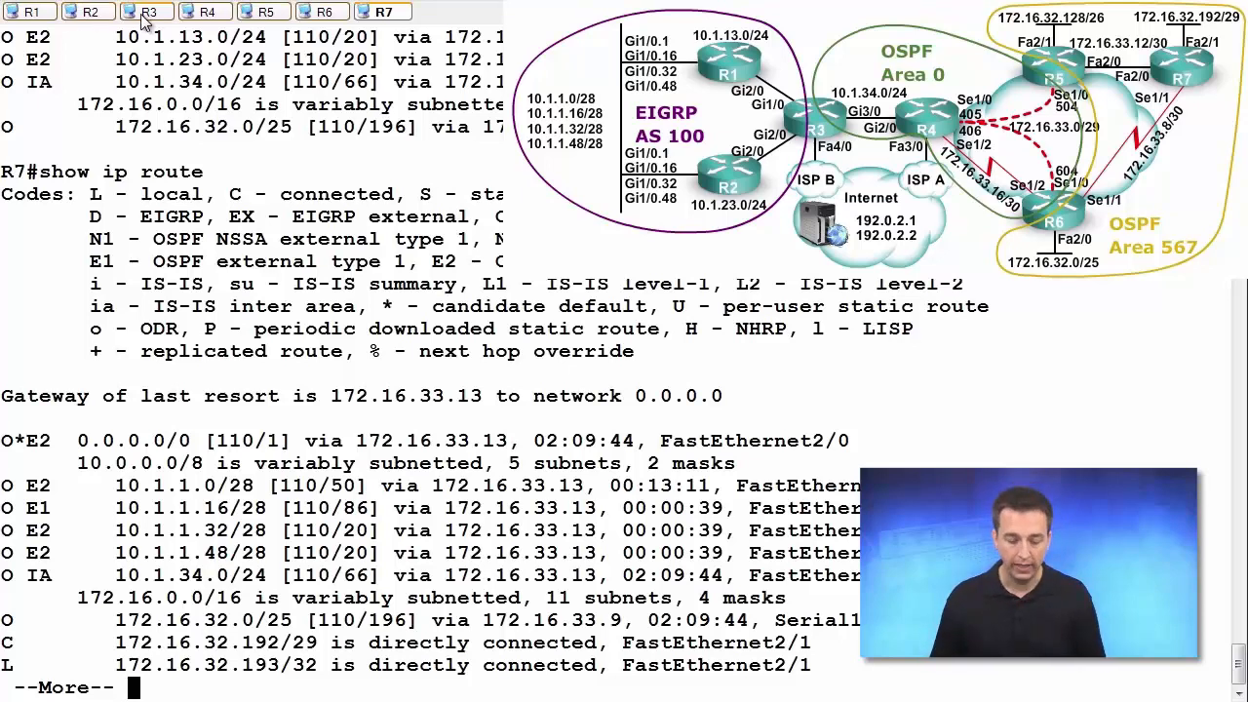
Return to R3 and highlight 'deny' in REDIS sequence 11 of the route-map output
click(148, 11)
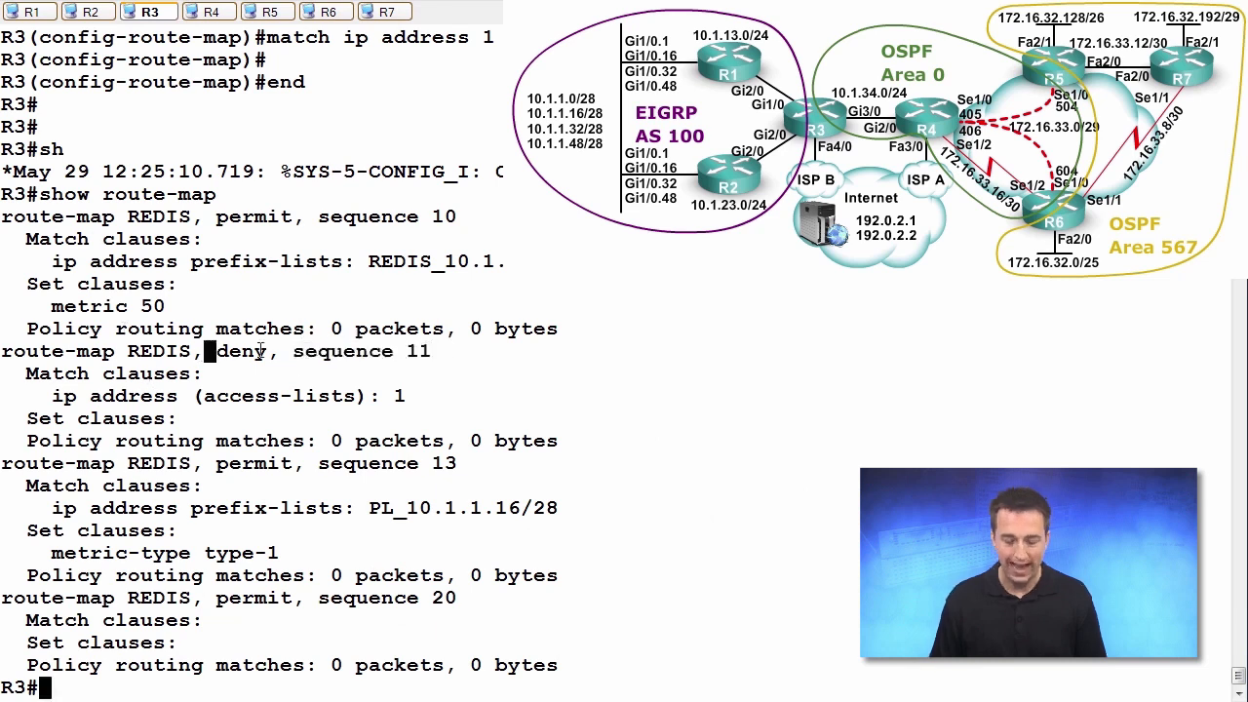
double_click(241, 351)
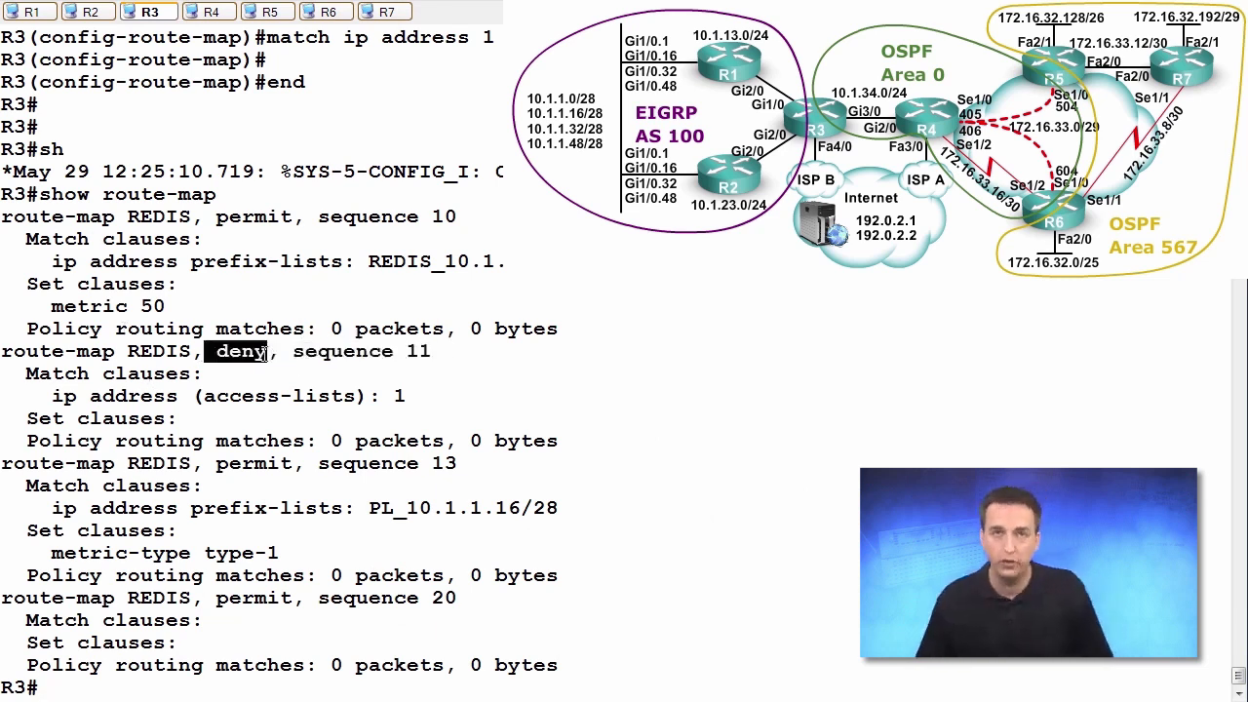